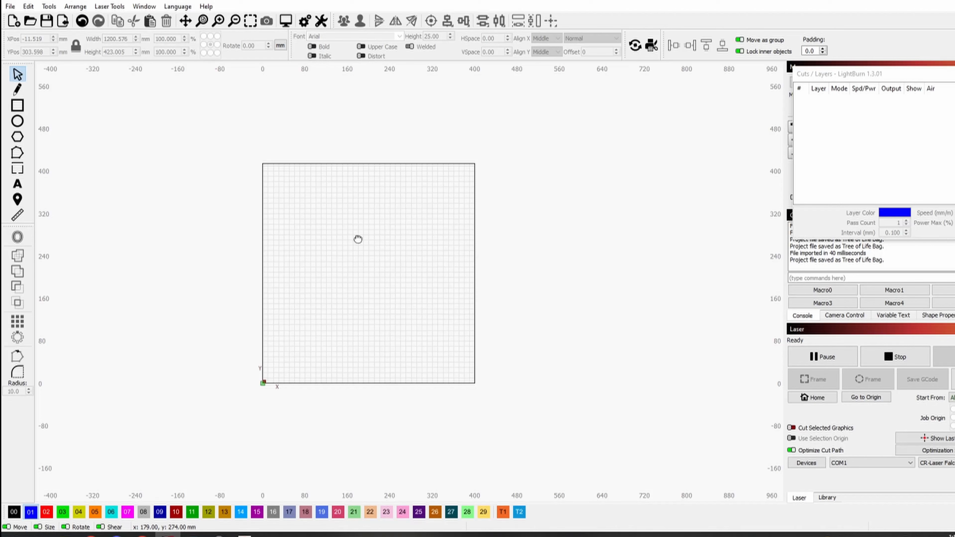
mouse_move(51, 85)
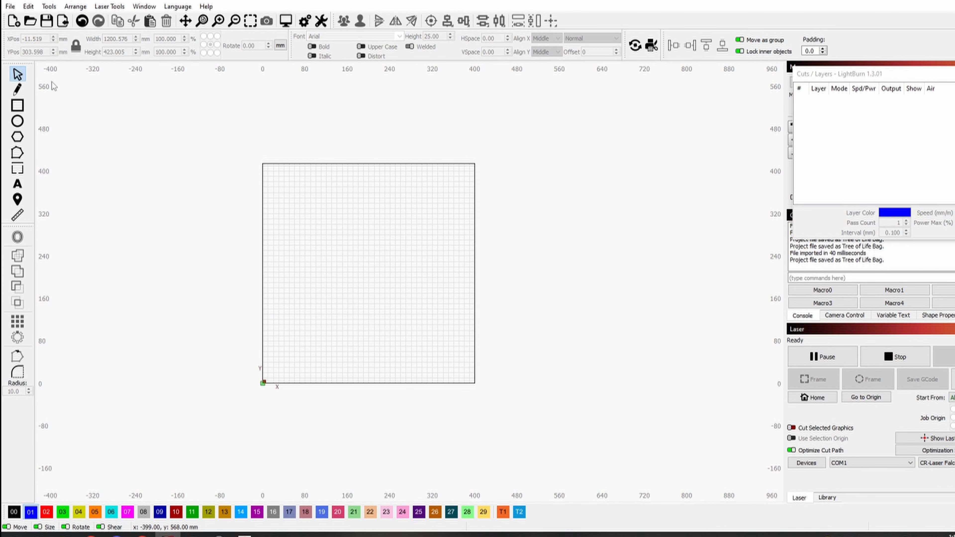
mouse_move(43, 40)
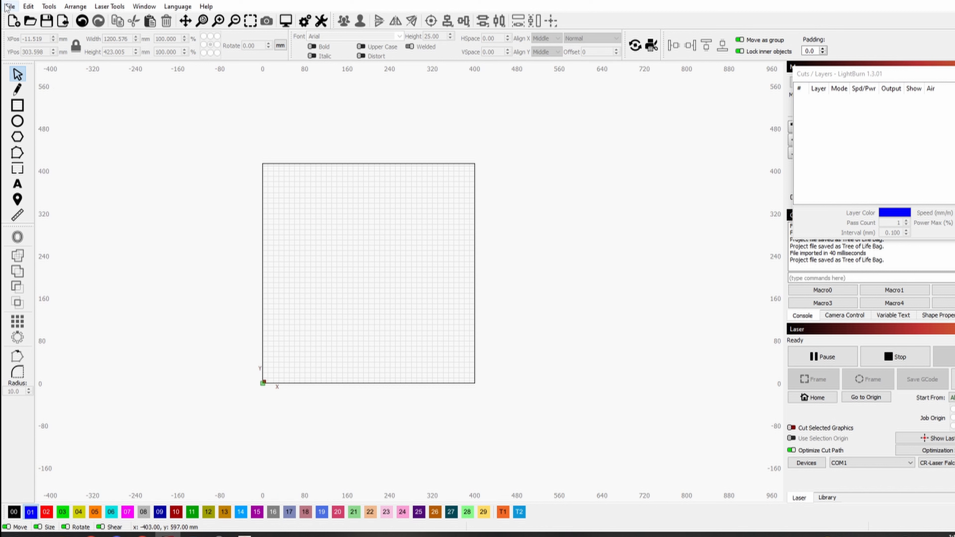
Import the Tree of Life bag pattern file so all pieces land left of the work area.
left_click(8, 6)
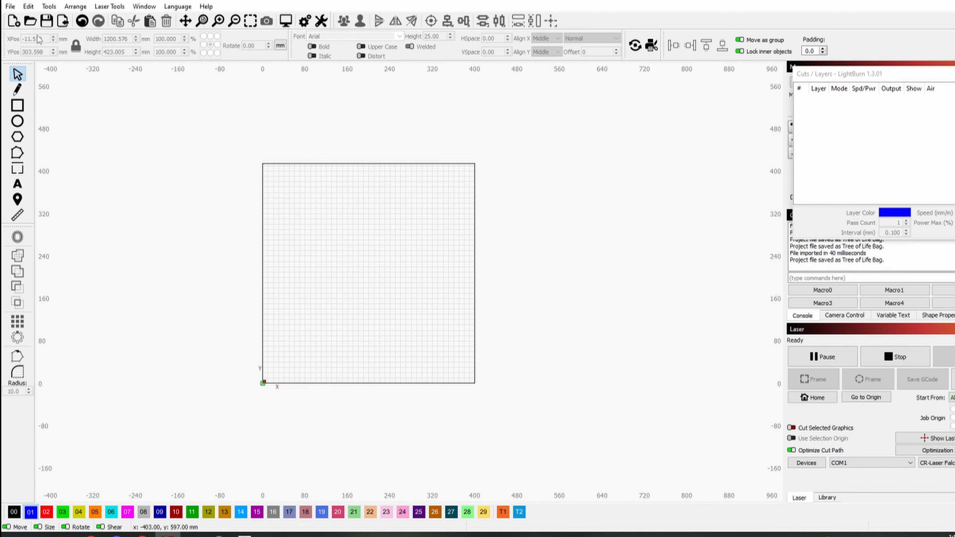
left_click(9, 6)
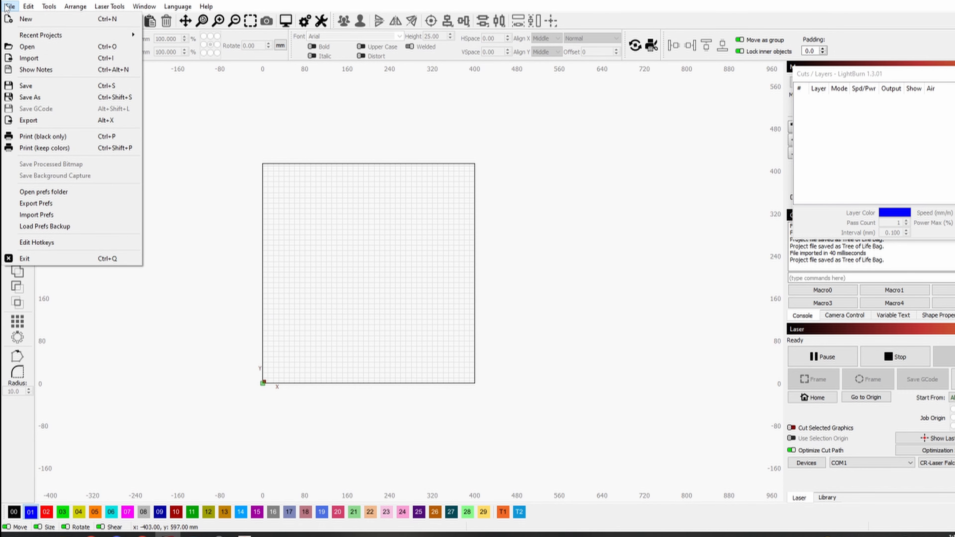
left_click(27, 58)
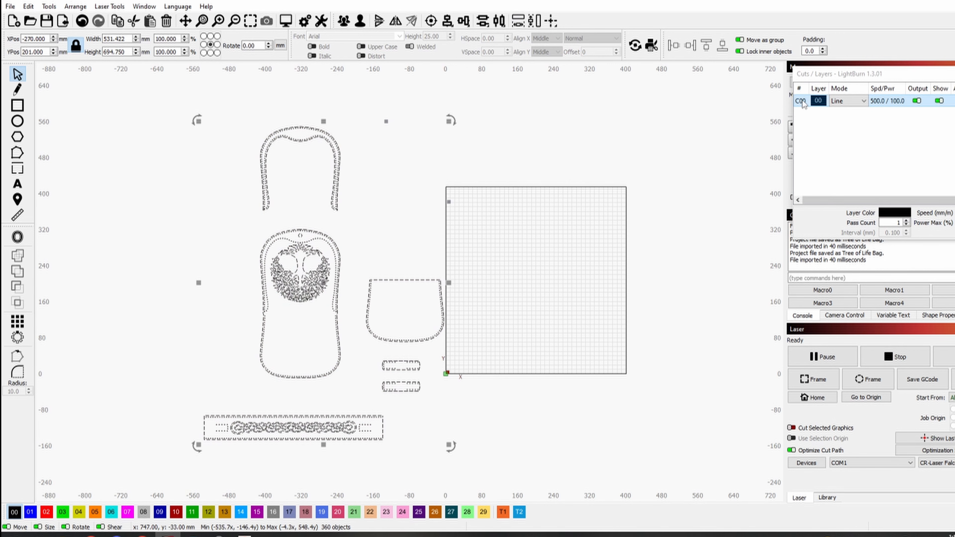
double_click(818, 101)
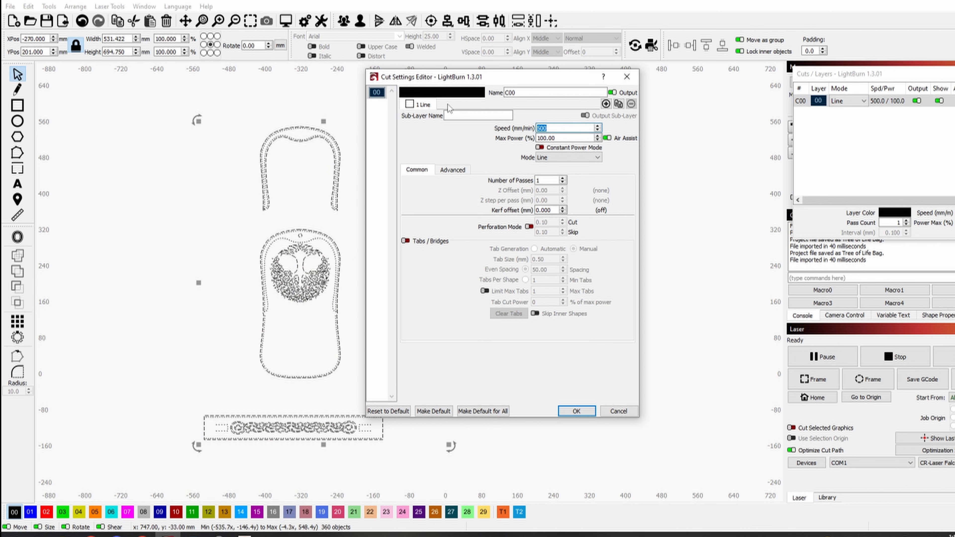
left_click(565, 137)
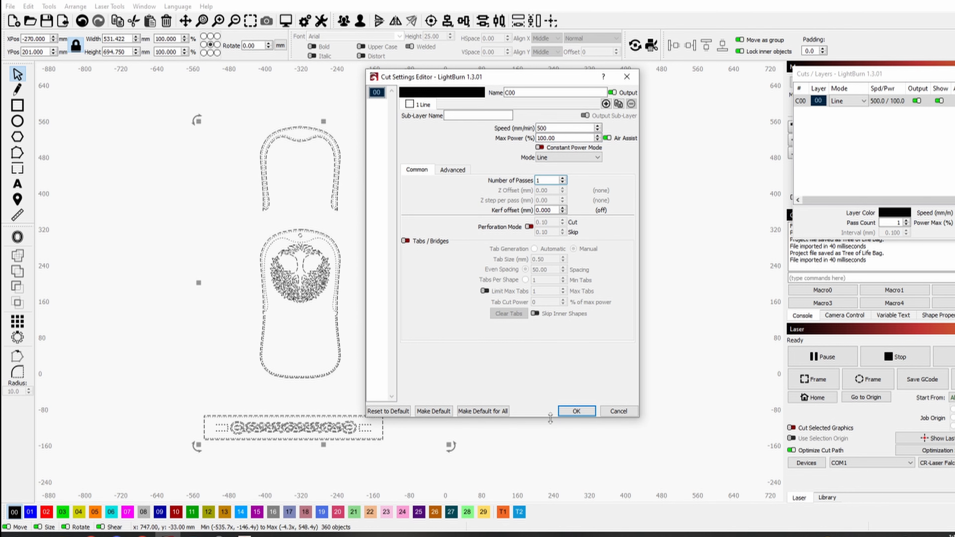
left_click(575, 411)
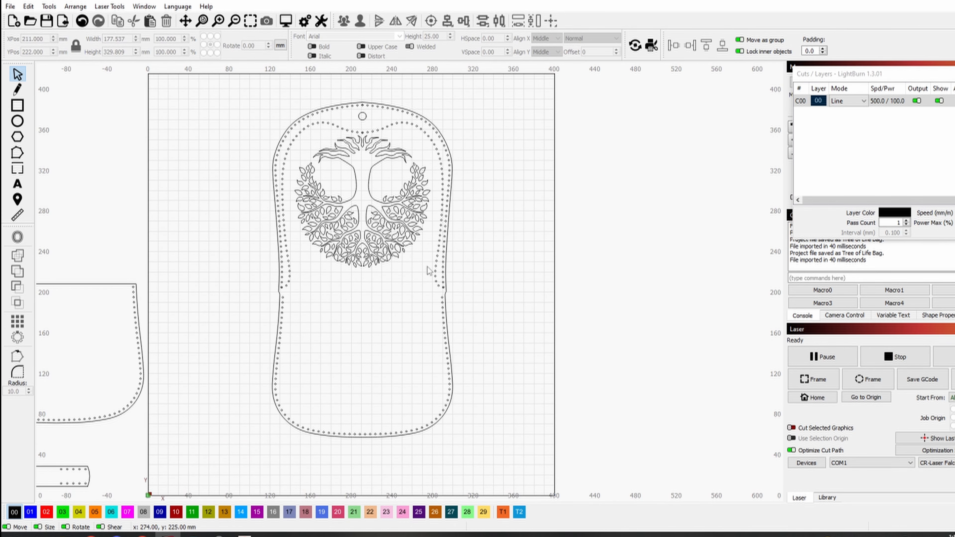
mouse_move(426, 269)
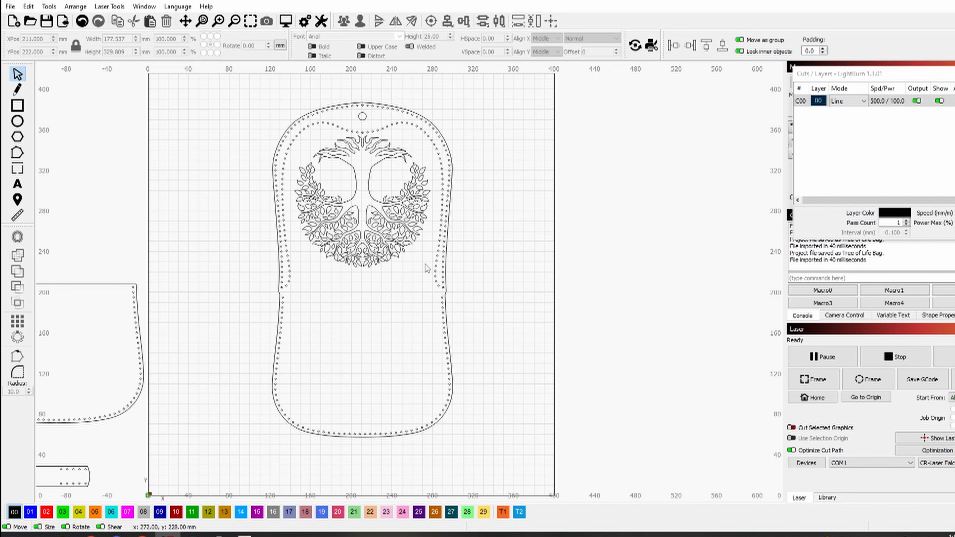
Drag the tree-design front panel onto the laser bed grid.
left_click_drag(303, 169, 426, 265)
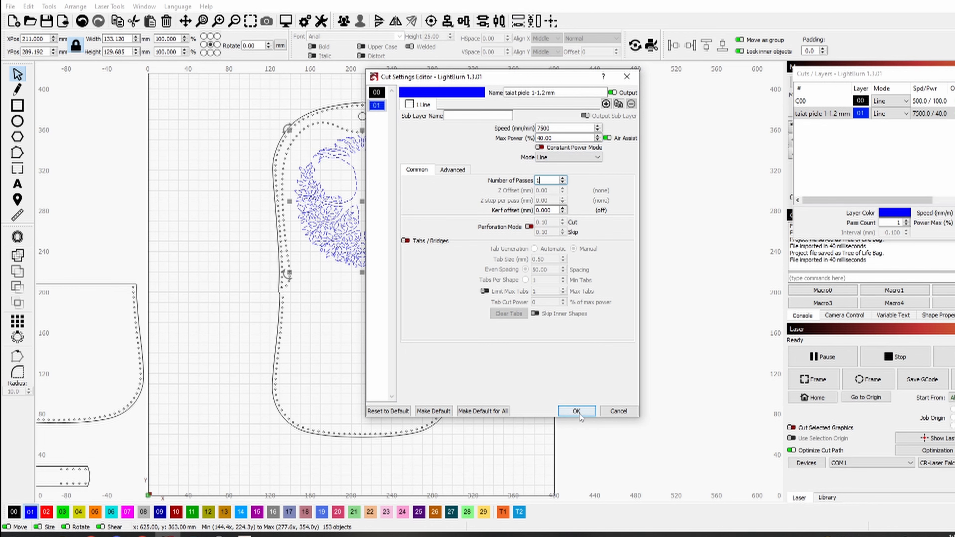
Confirm the 'taiat piele 1-1.2 mm' layer at 7500 mm/min and 40% power.
left_click(576, 412)
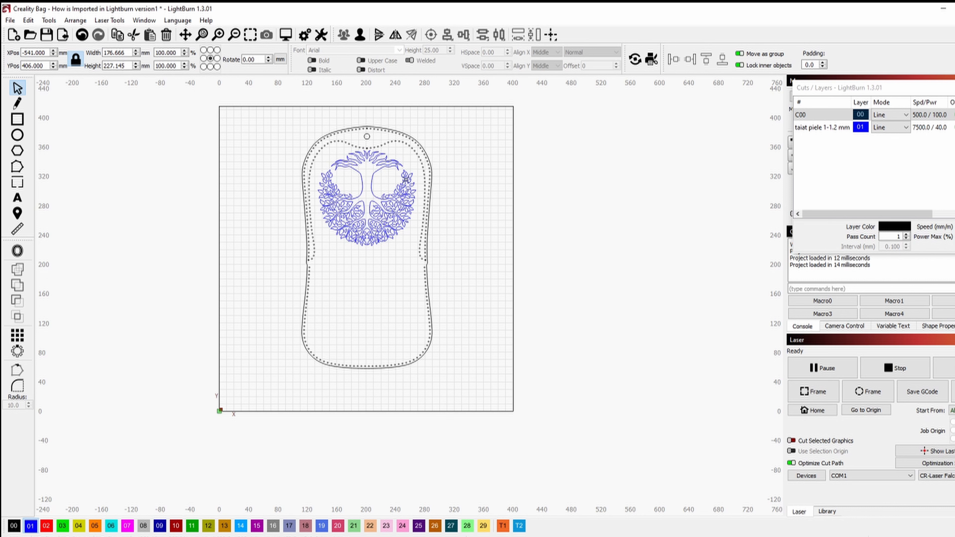
mouse_move(719, 125)
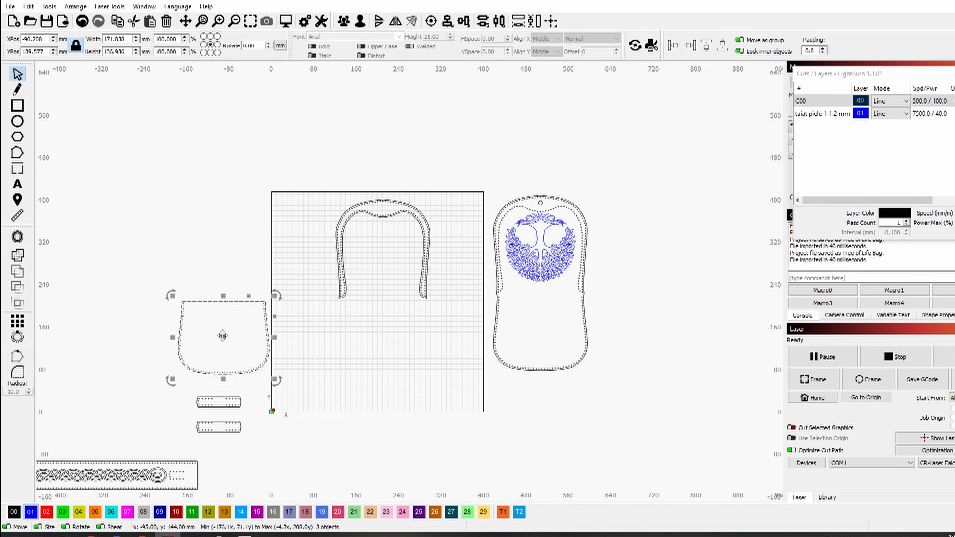
Move the arch and front panel outlines together left of the bed.
left_click_drag(222, 338, 383, 338)
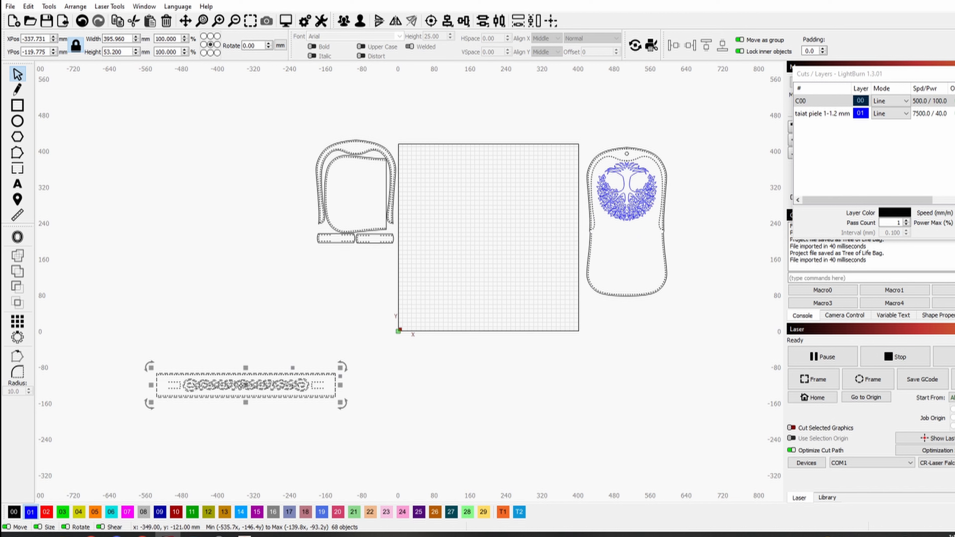
Place the knot-patterned strap on the bed and rotate it to lie diagonally.
left_click_drag(244, 384, 487, 237)
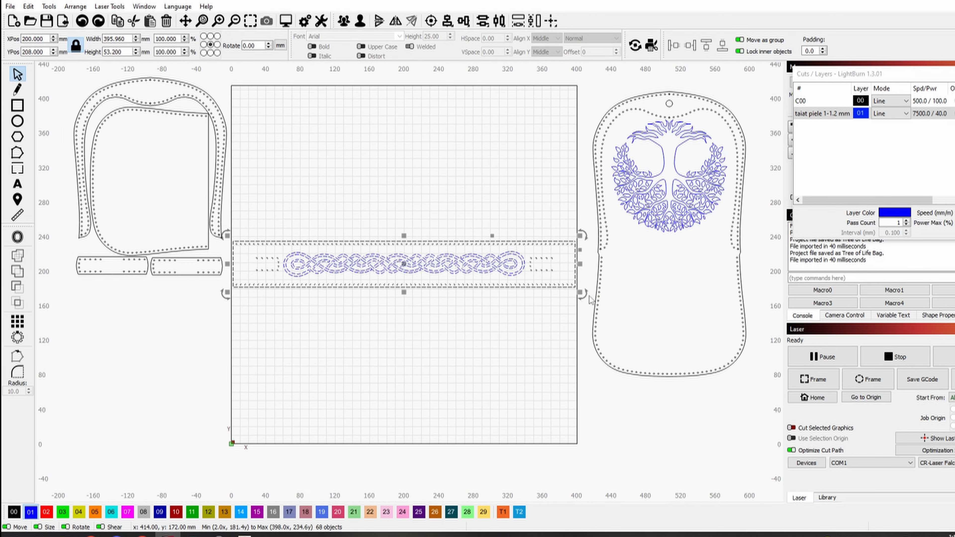
left_click_drag(581, 292, 542, 353)
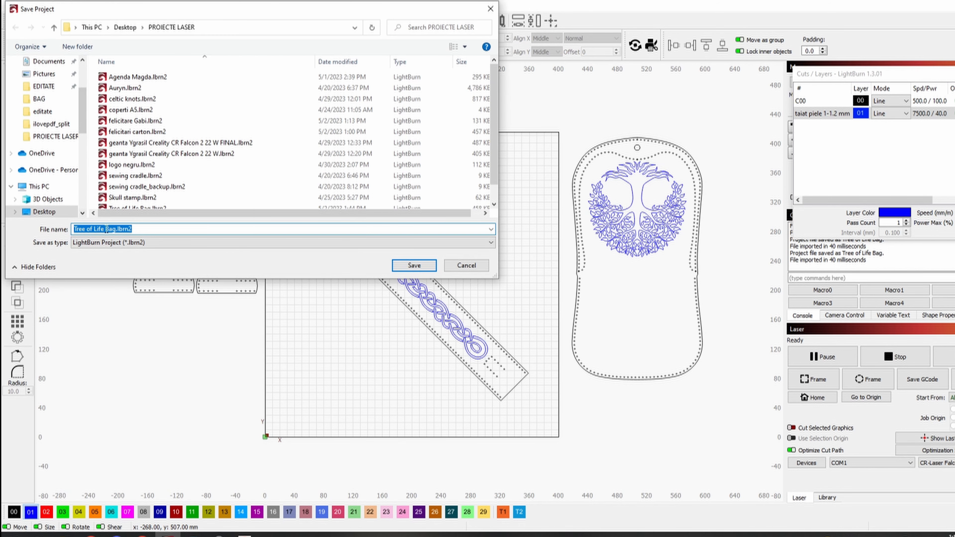
Save the project over the existing Tree of Life Bag file.
left_click(413, 265)
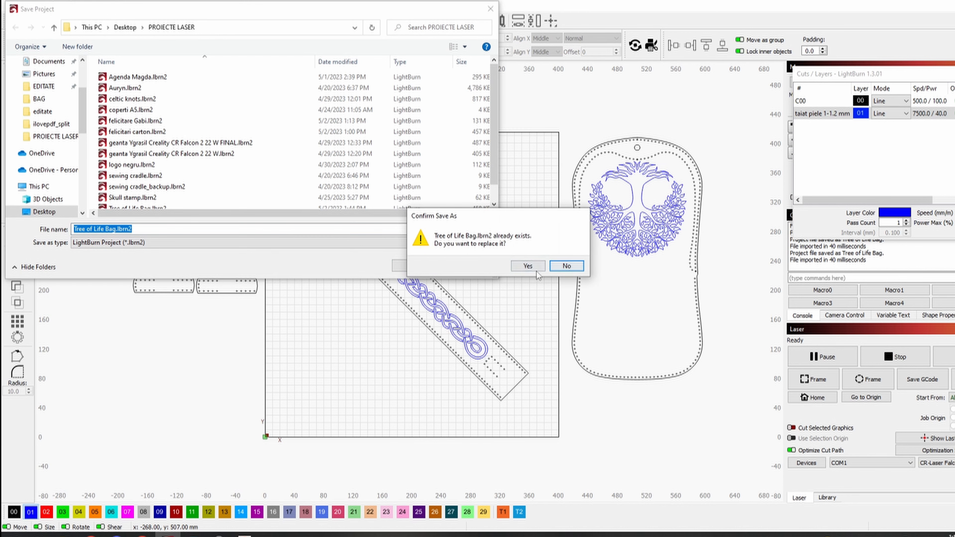
left_click(527, 266)
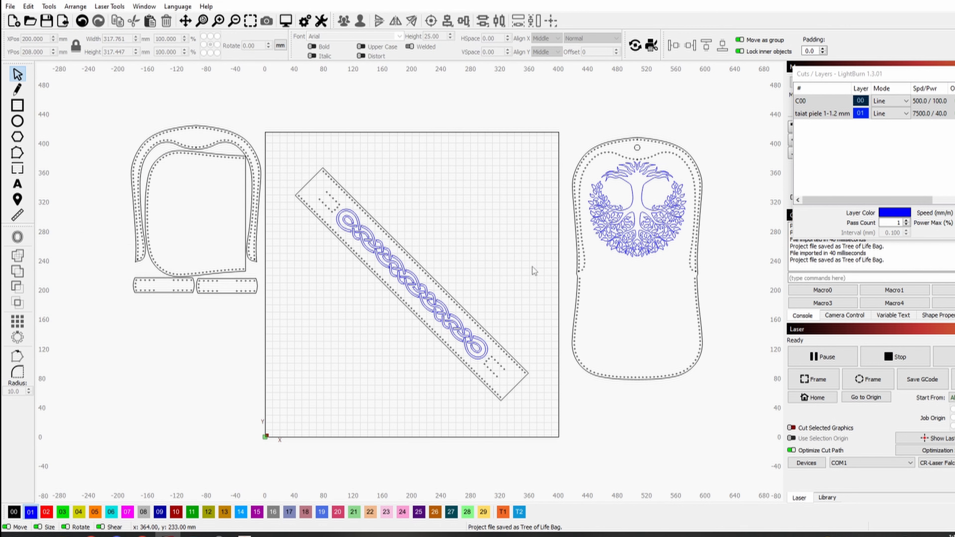
Export the job as GCode over Creality Bag - Pattern FINAL.gcode on the removable disk.
left_click(9, 6)
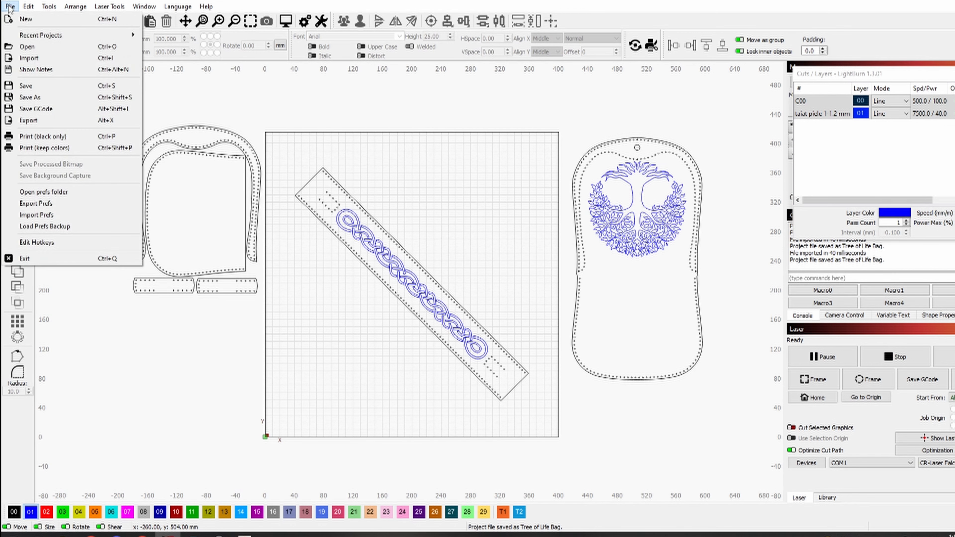
left_click(35, 108)
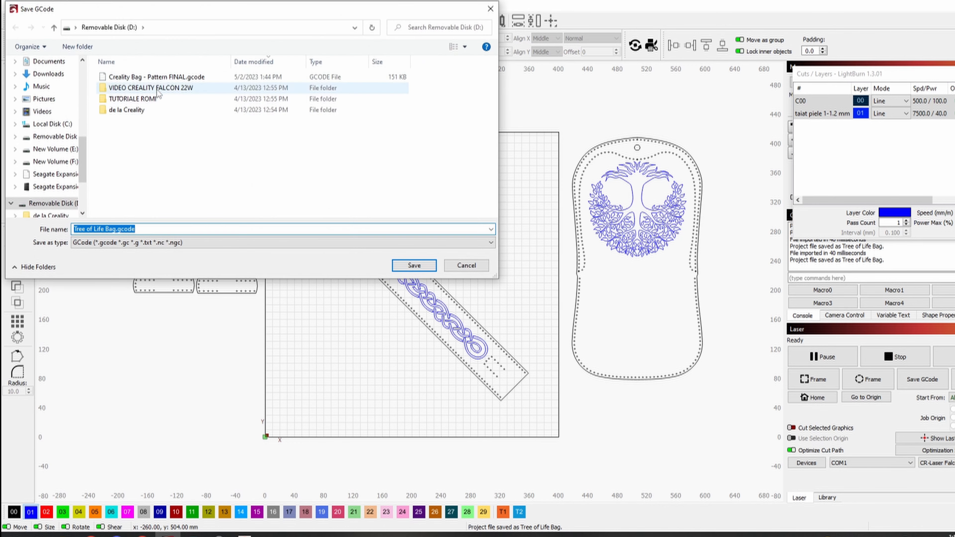
left_click(161, 76)
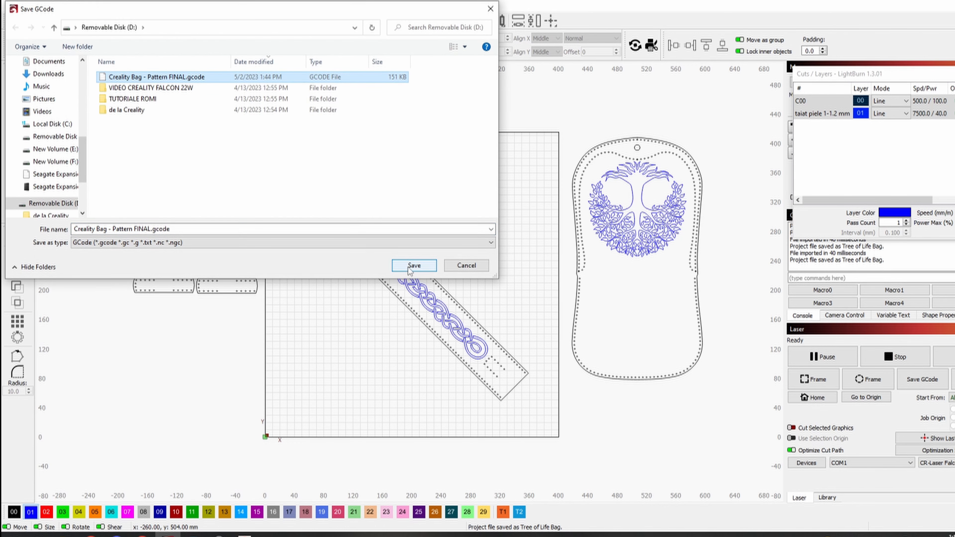
left_click(412, 265)
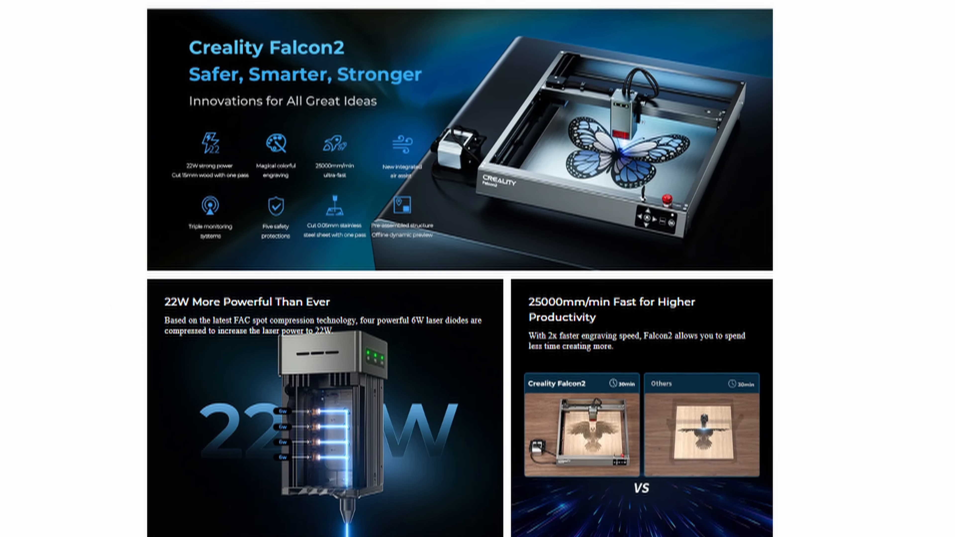
Scroll down the Falcon2 page past the 22W power and 25000 mm/min speed banners.
scroll("down", 3)
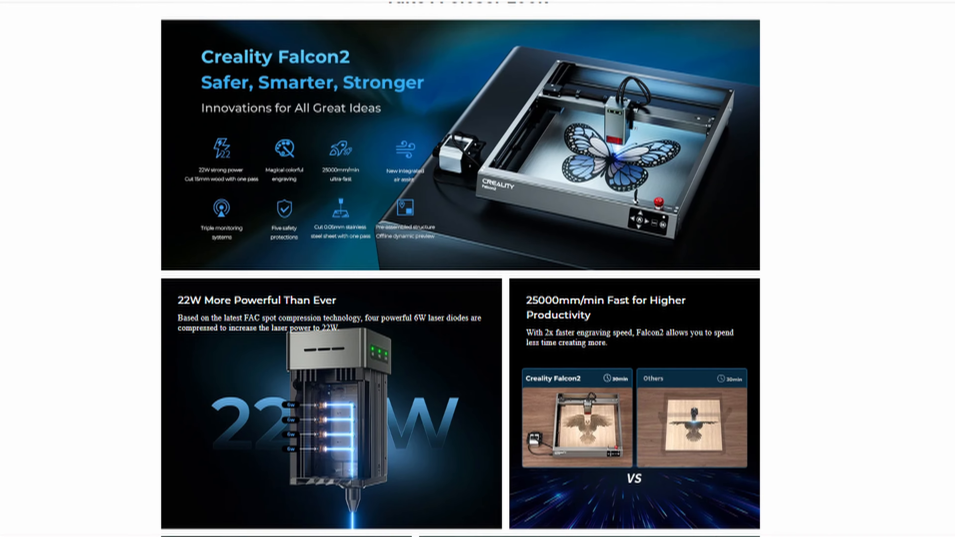